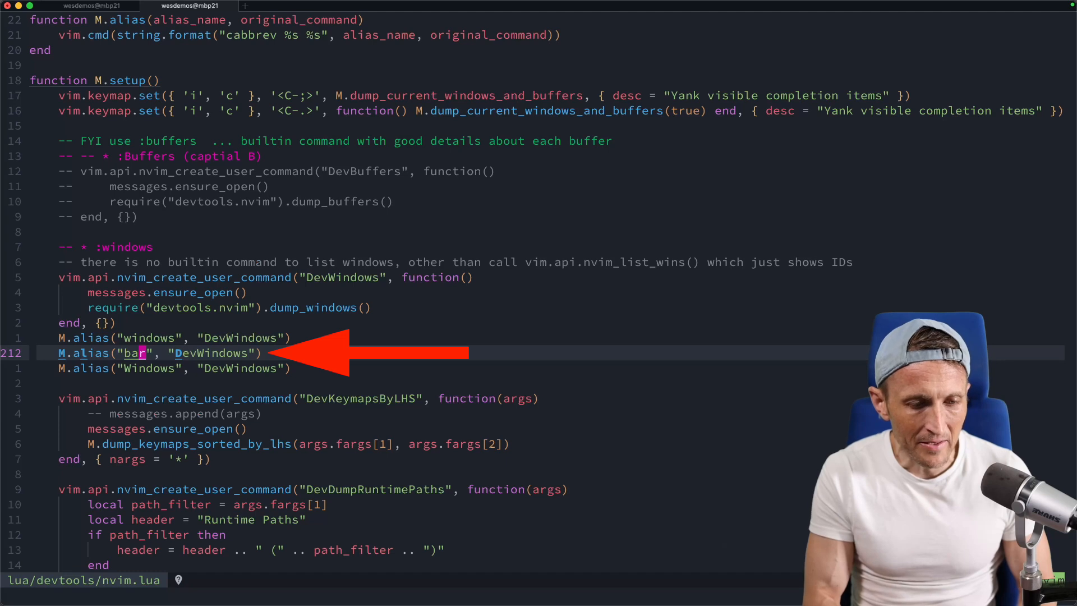
Inspect the alias line where :bar expands to DevWindows
key("V")
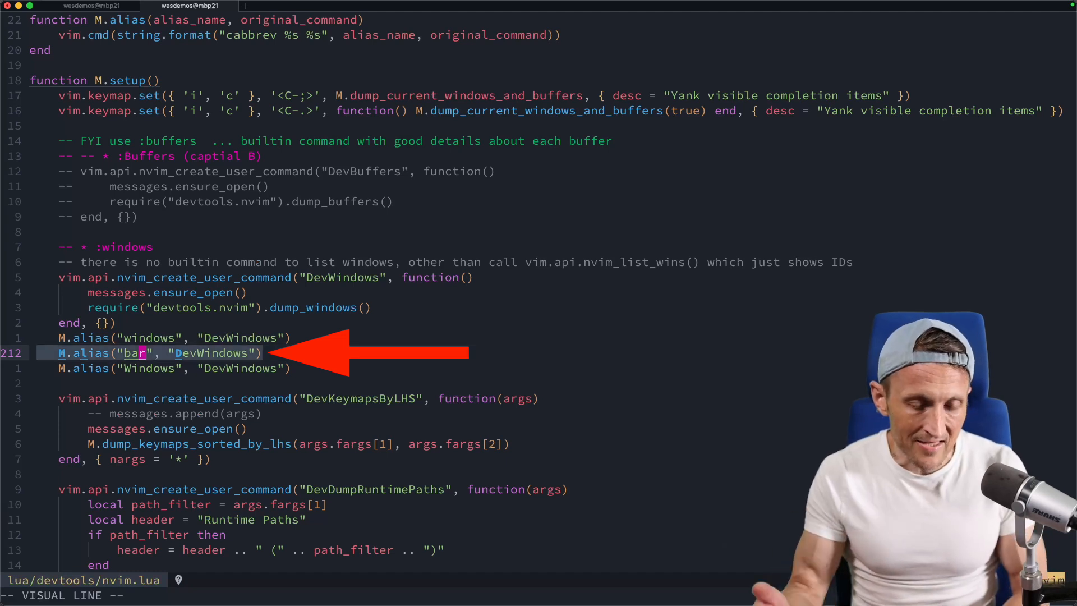
key("Escape")
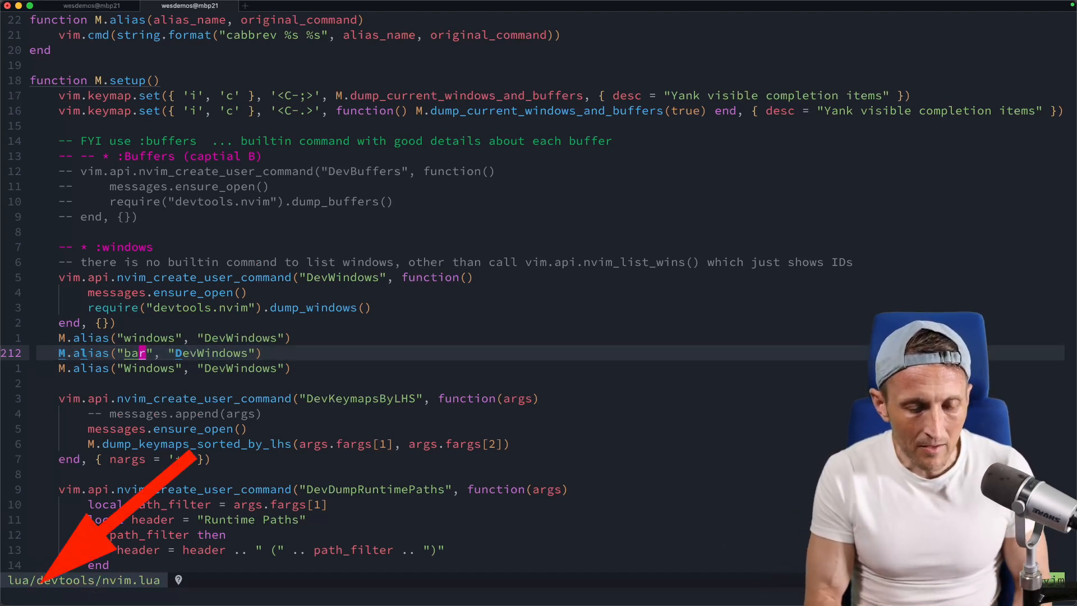
type(":bar")
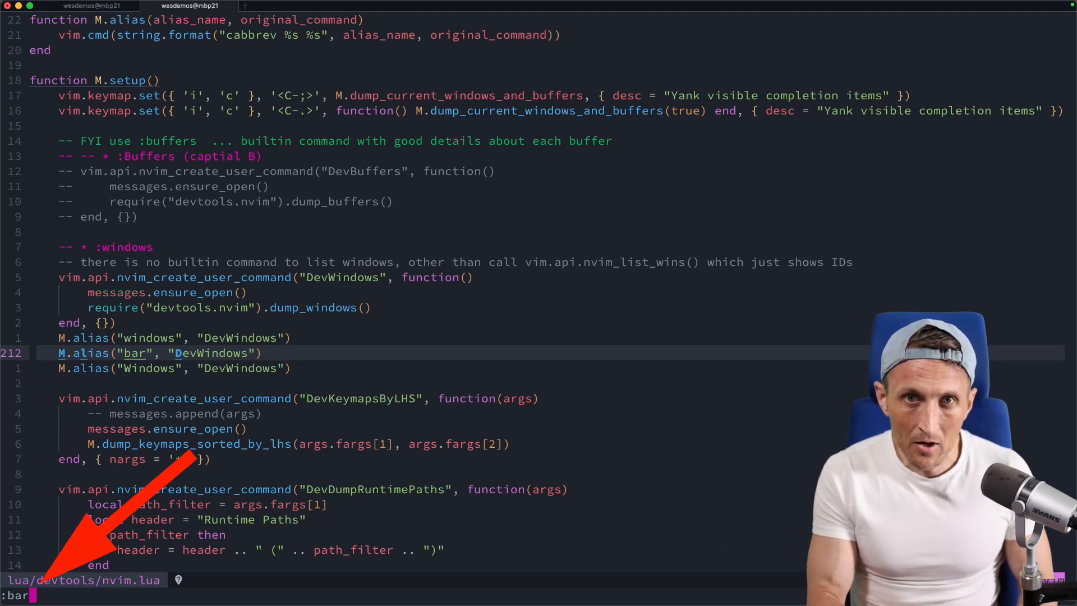
type("DevWindows")
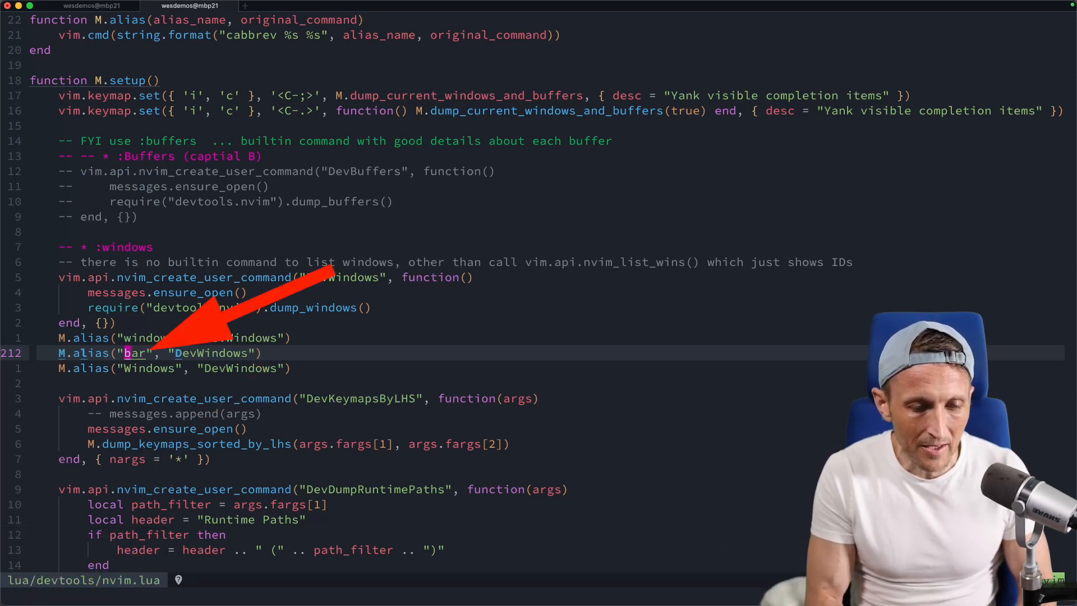
Rename the alias from bar to foo and restart Neovim with :restart
type("foo")
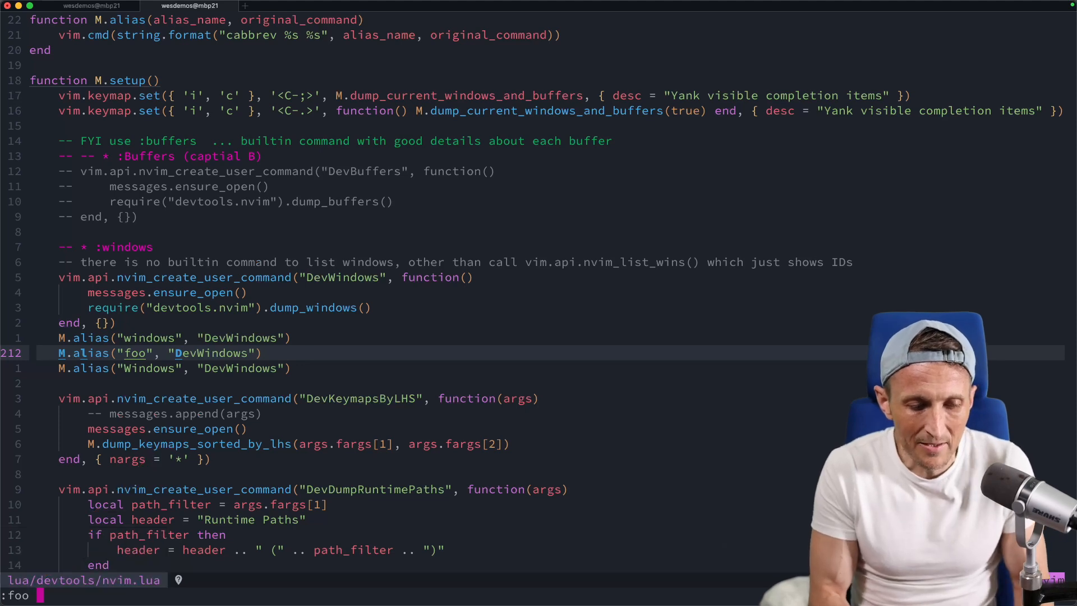
type("res")
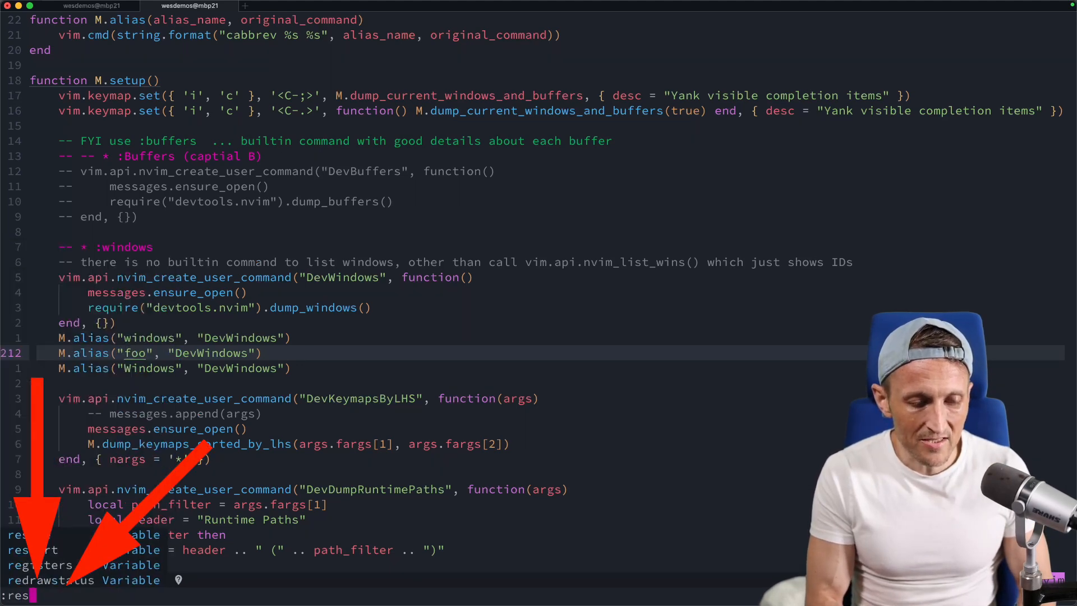
key("Escape")
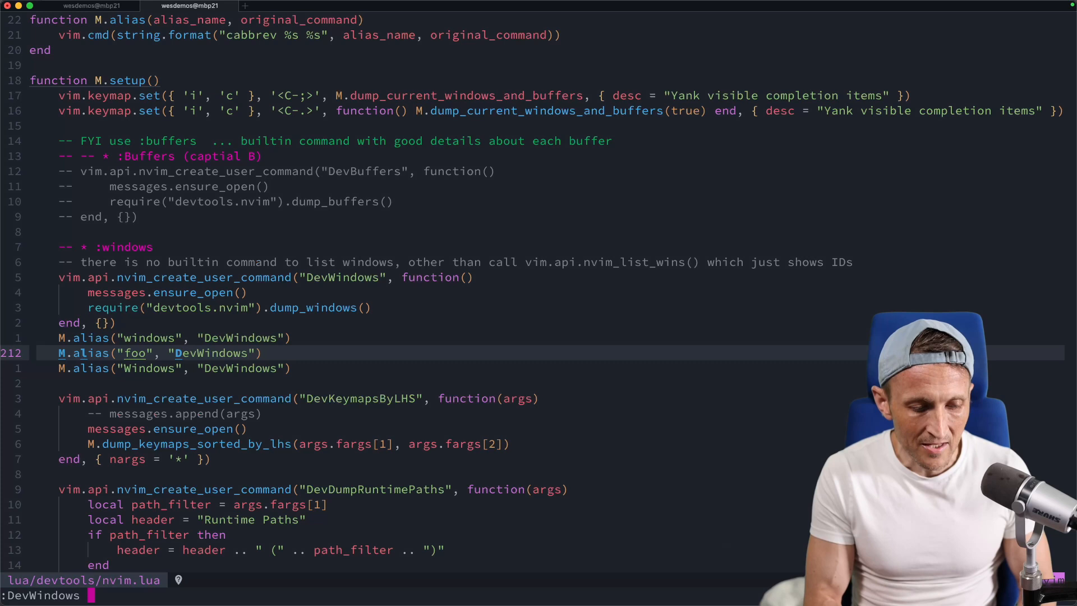
type("bar")
type("nvim")
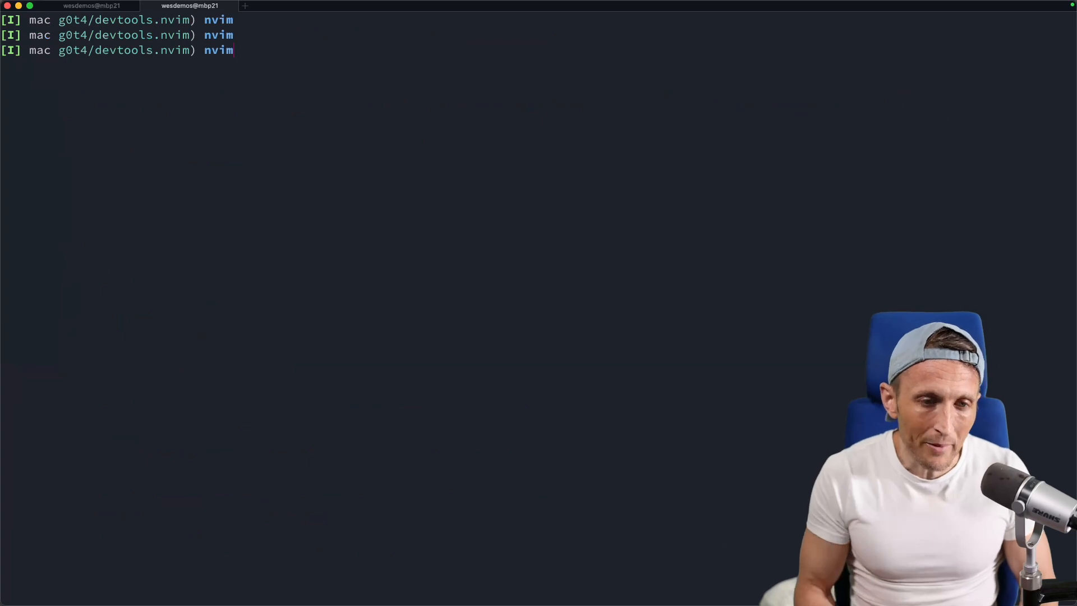
In a split fish pane, list nvim processes and print their tree with pstree -sp
key("Return")
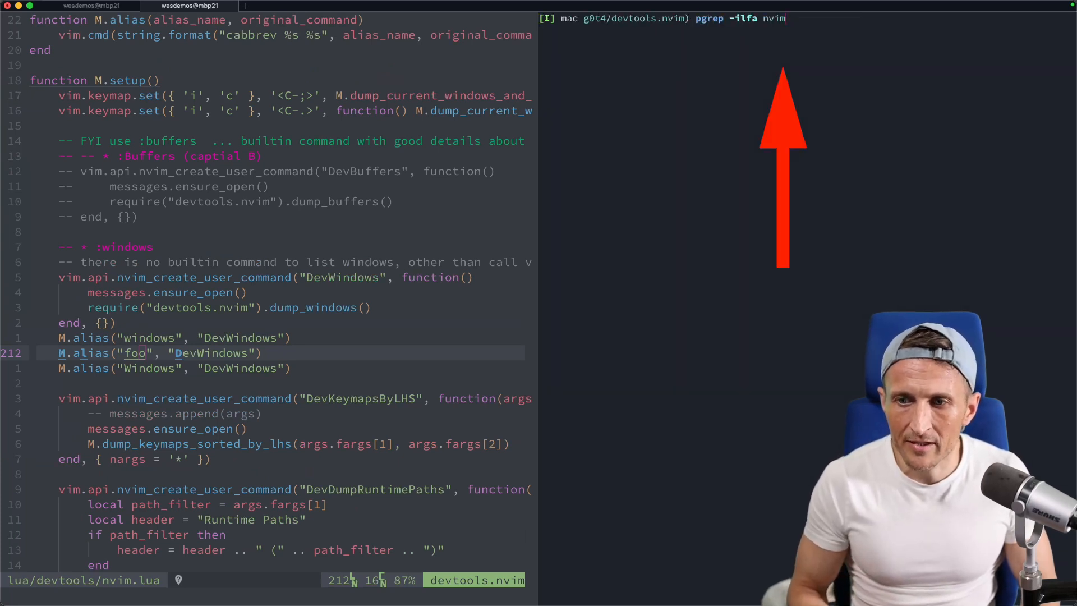
key("Return")
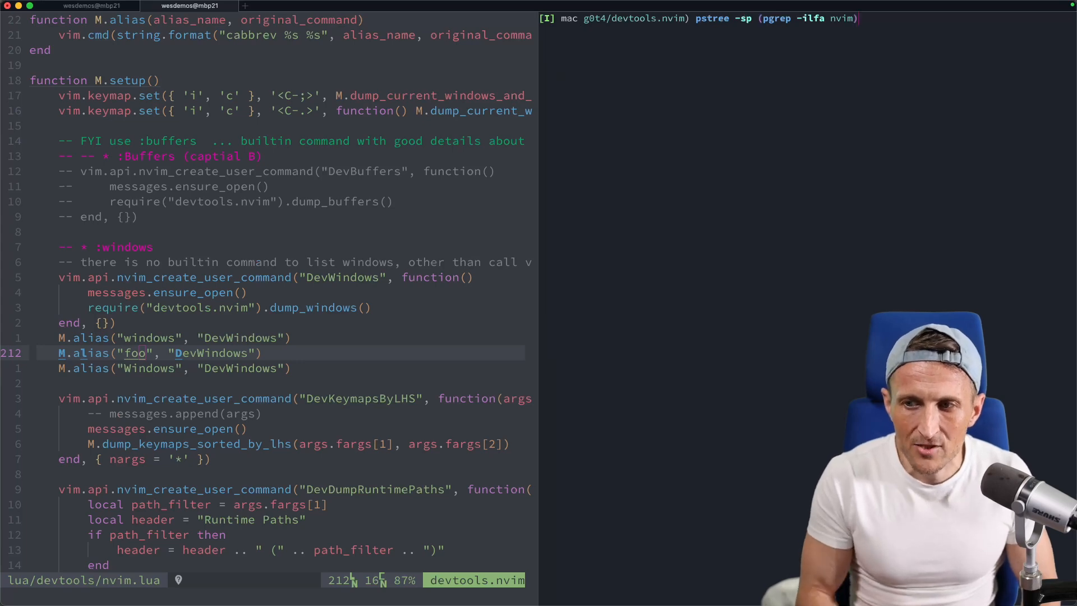
key("Return")
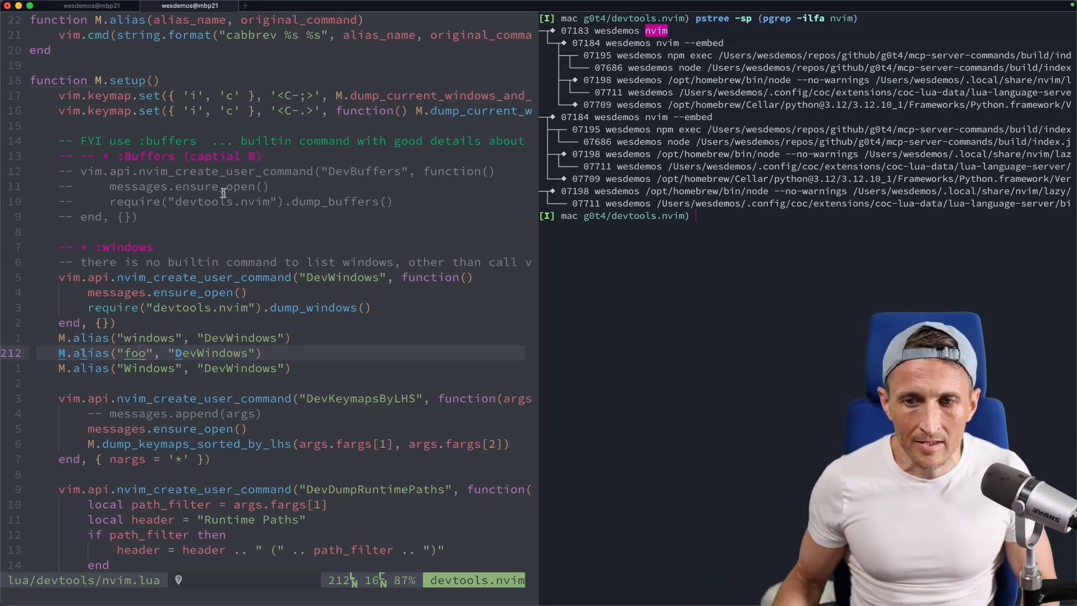
mouse_move(659, 43)
type("pstree -sp (pgrep -ilfa nvim)")
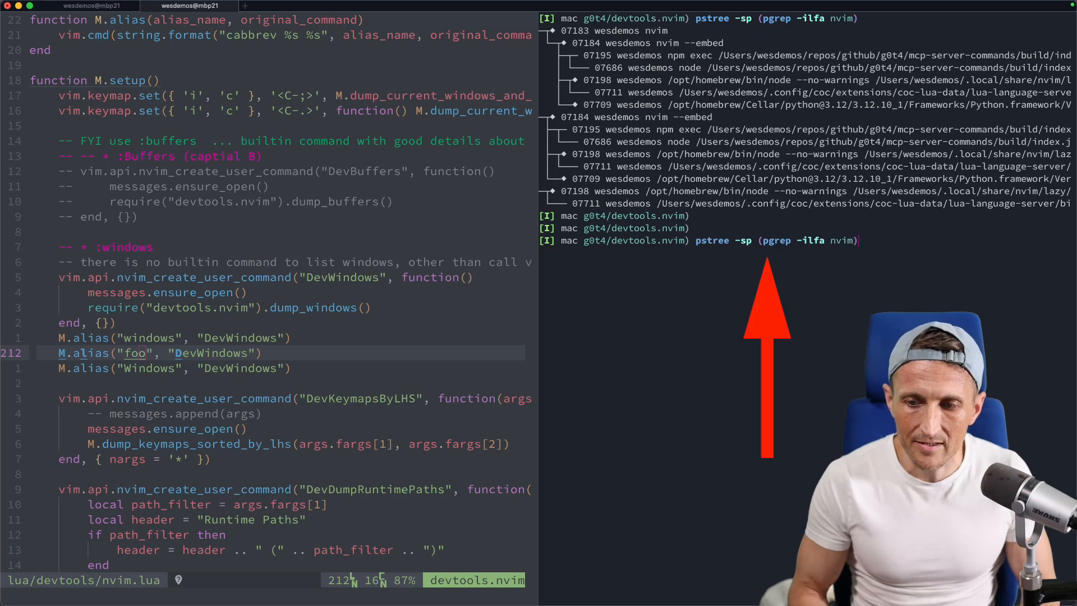
Rerun pstree -sp (pgrep -ilfa nvim) after :restart to compare server PIDs
key("Return")
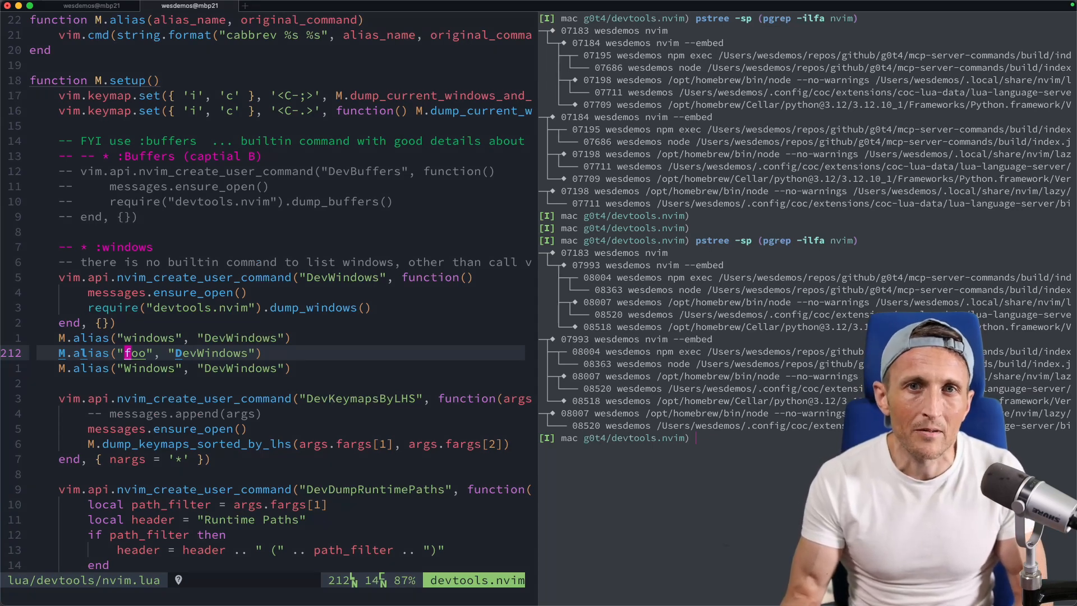
left_click(343, 5)
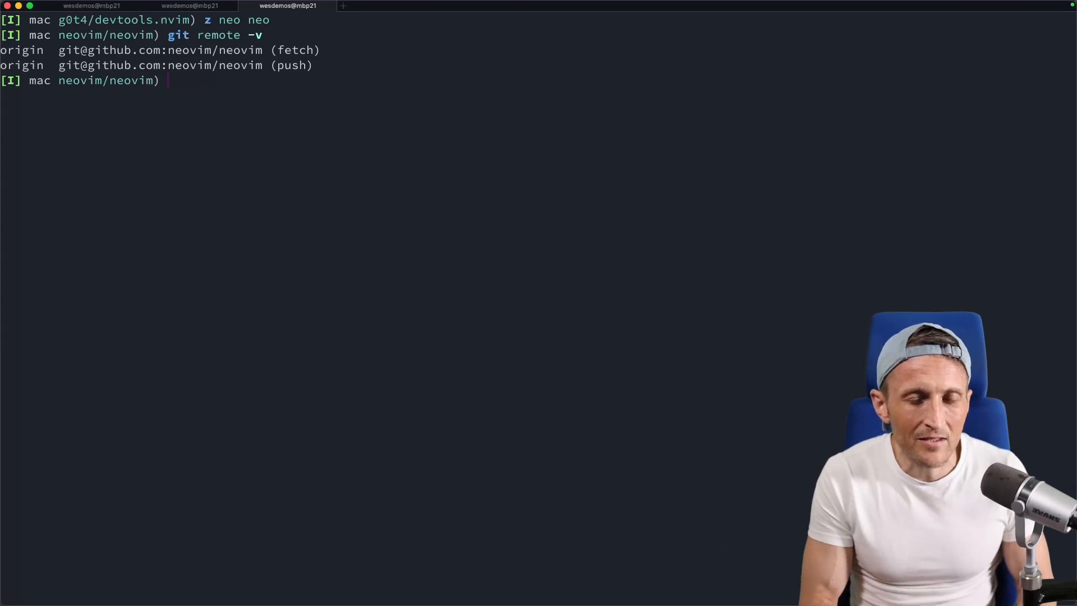
Print BUILD.md in the neovim repo and start the cmake build
type("cat")
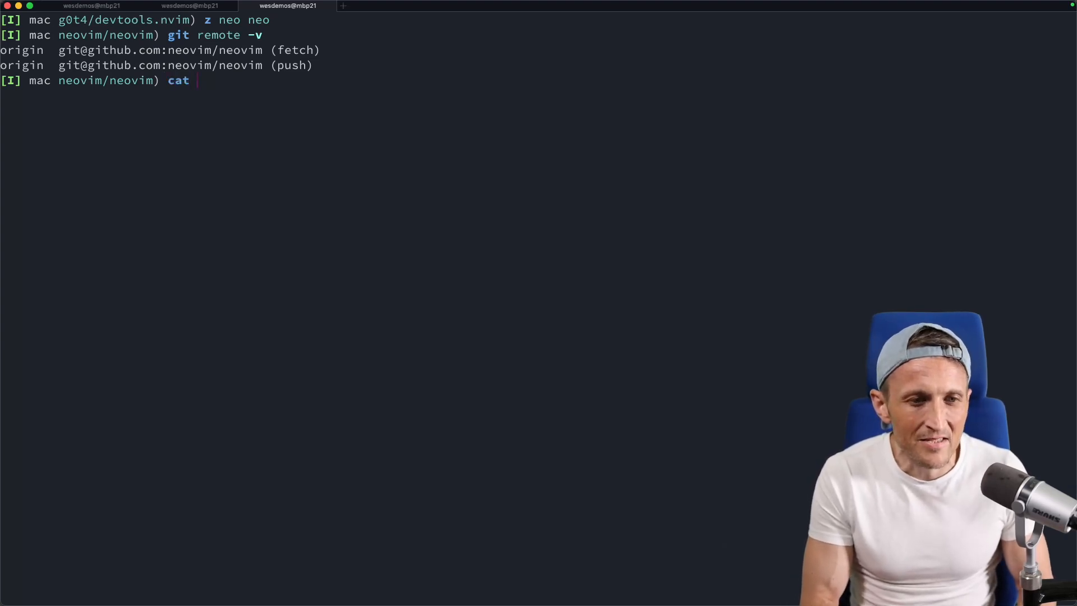
type("BUILD.md")
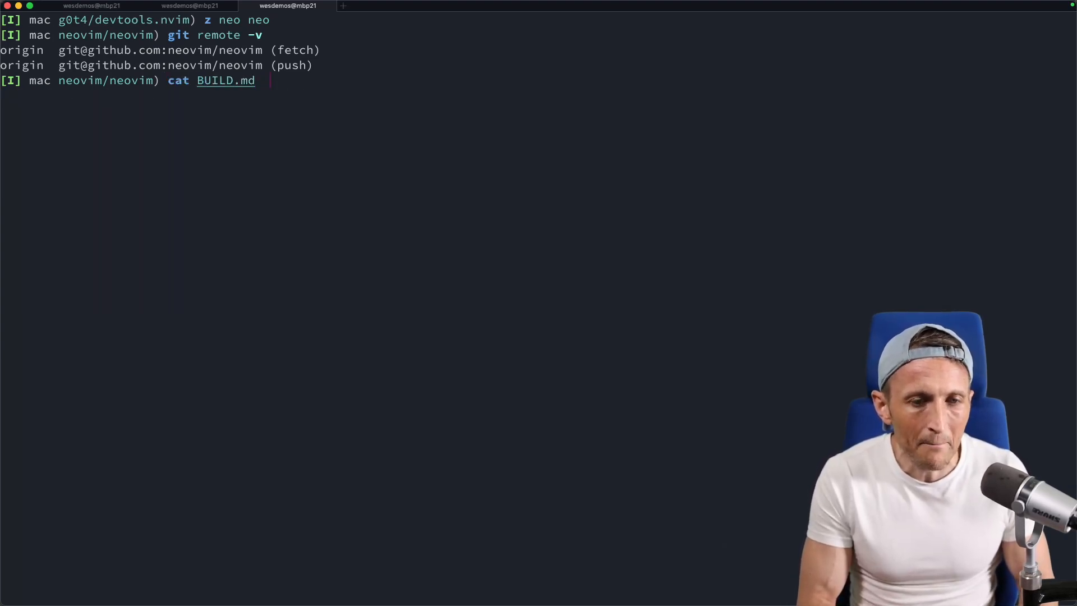
key("Return")
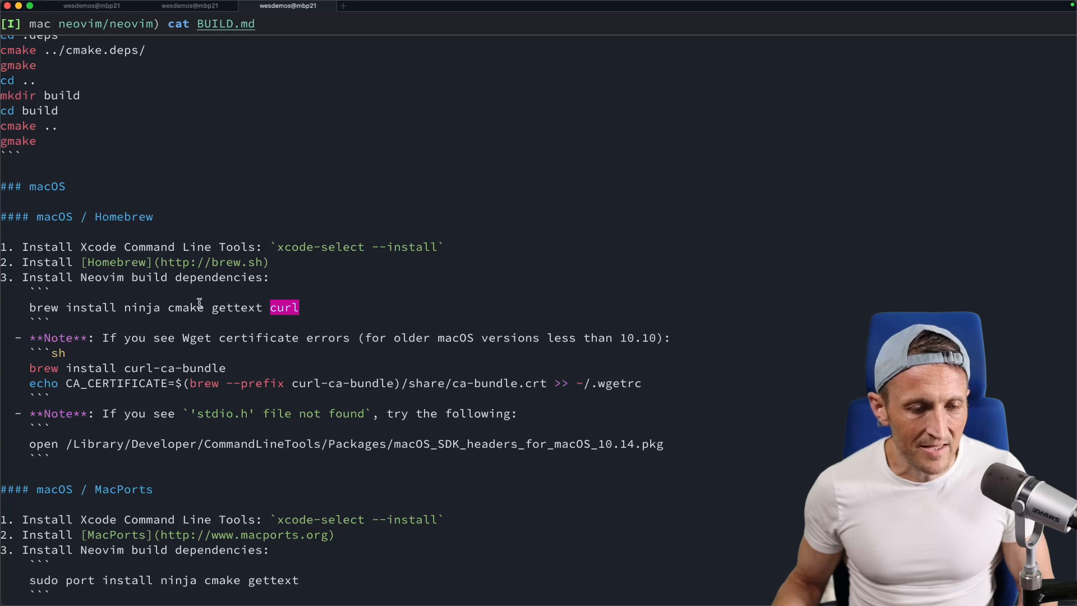
mouse_move(181, 354)
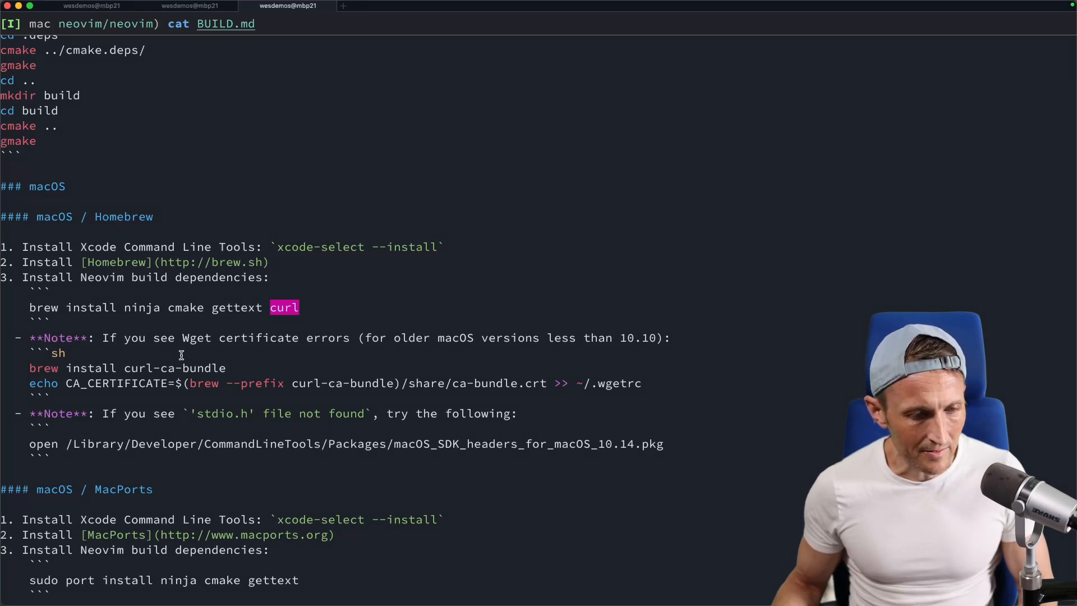
scroll("down", 3)
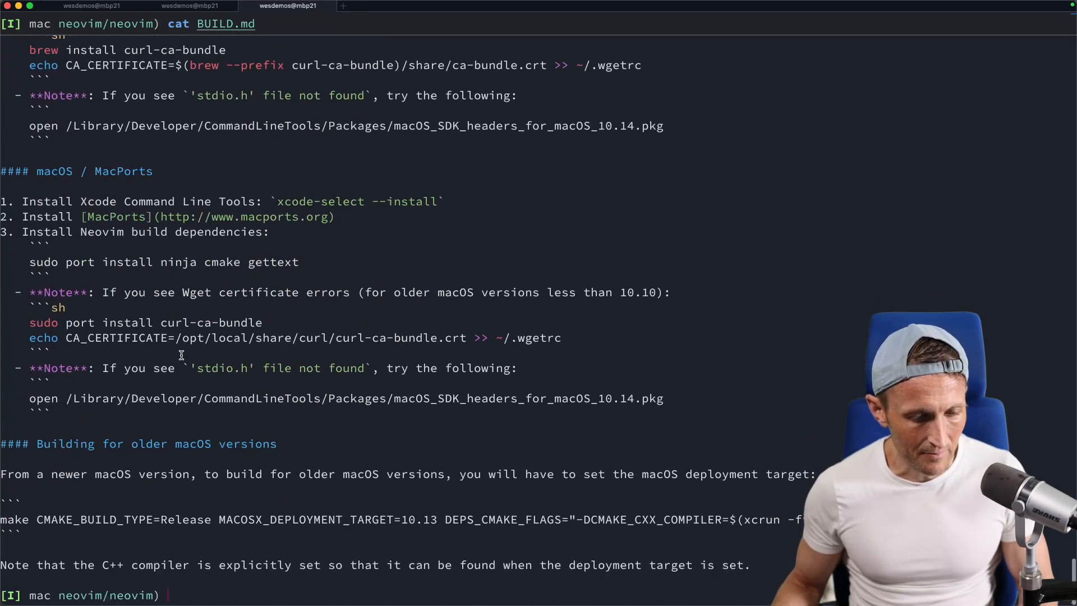
type("cmake ba")
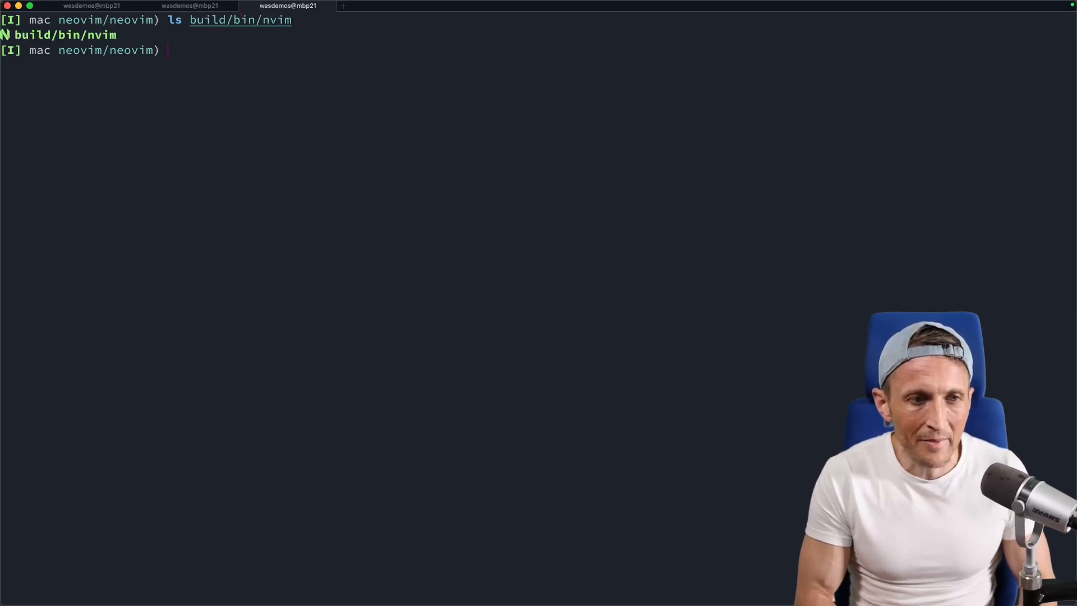
Compare build/bin/nvim --version against the default nvim's v0.11.1
type("ls build/bin/nvim")
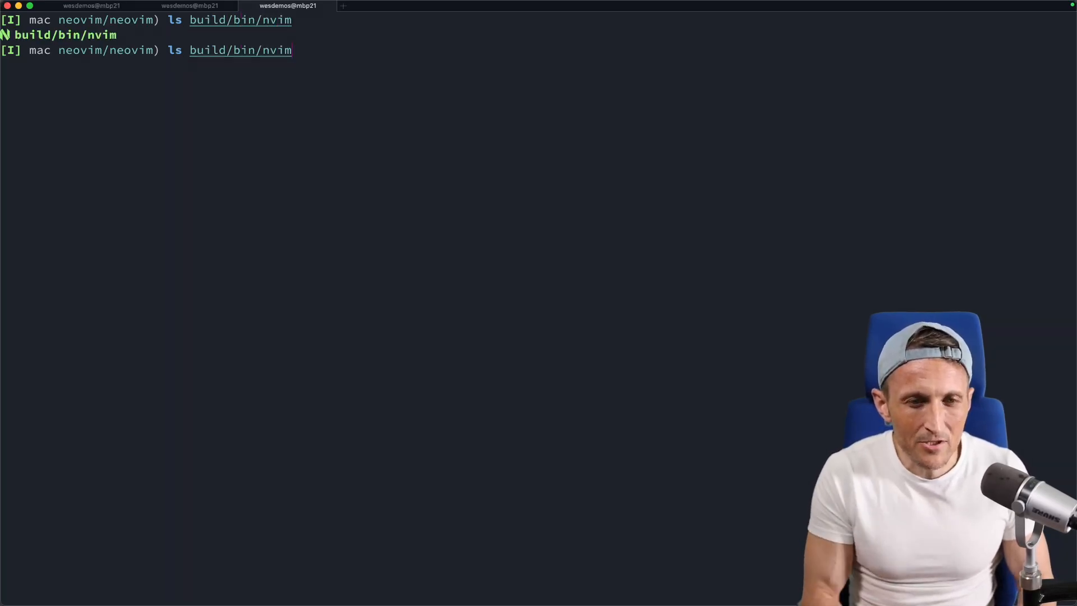
type("build/bin/nvim --vers")
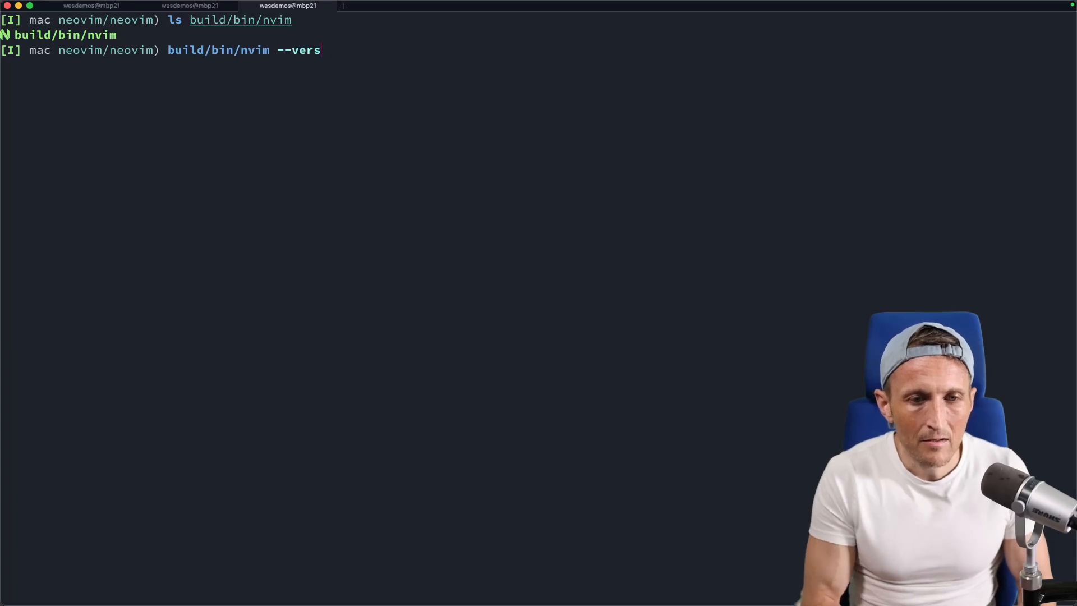
key("Return")
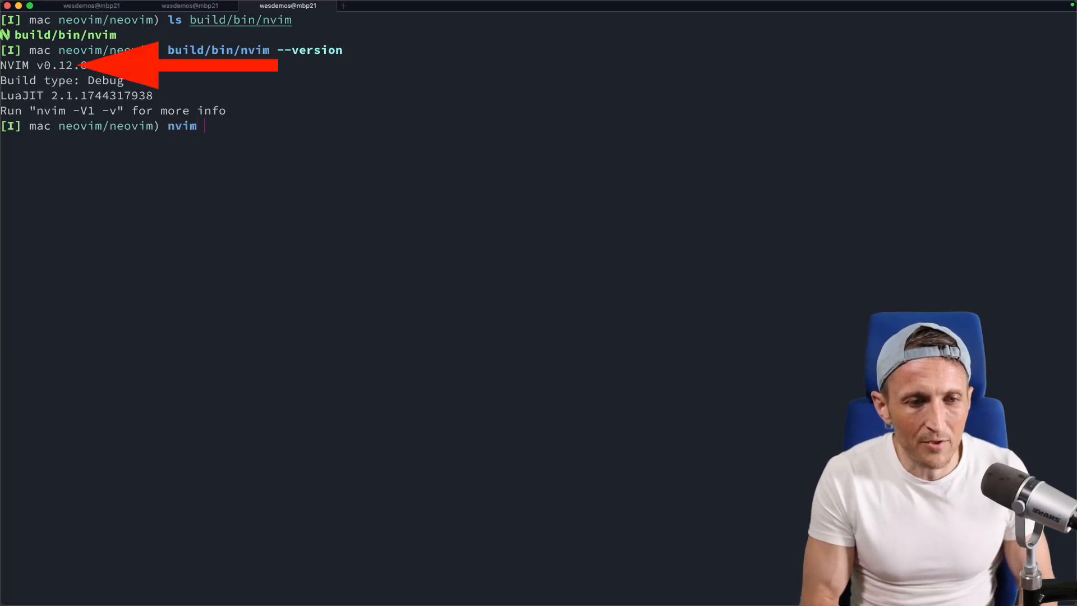
type(" --version")
key("Return")
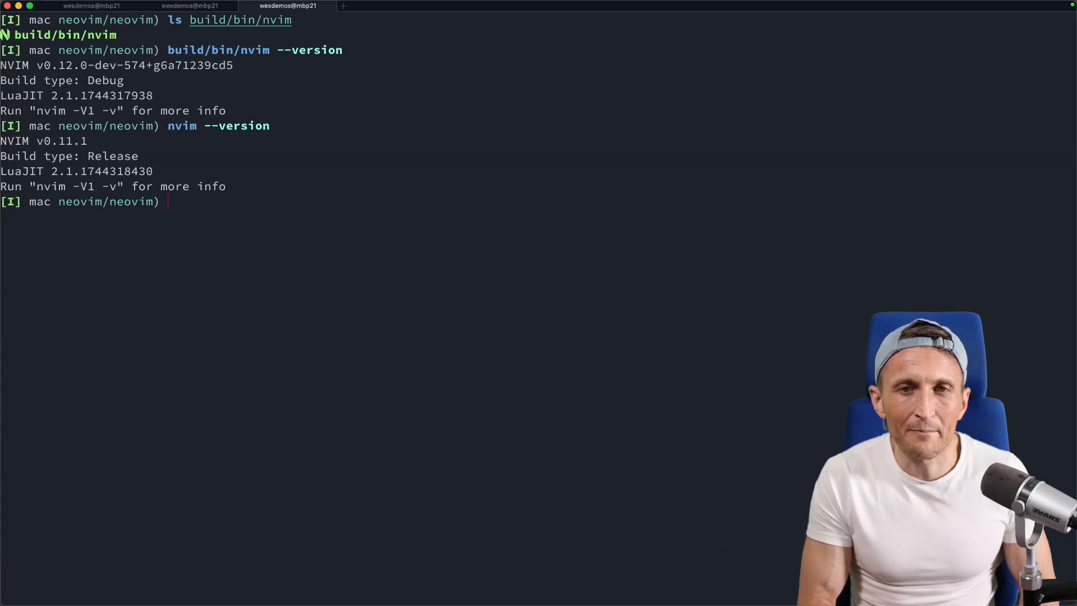
Run use_nvim_from_source and confirm nvim now reports v0.12.0-dev Debug
type("use")
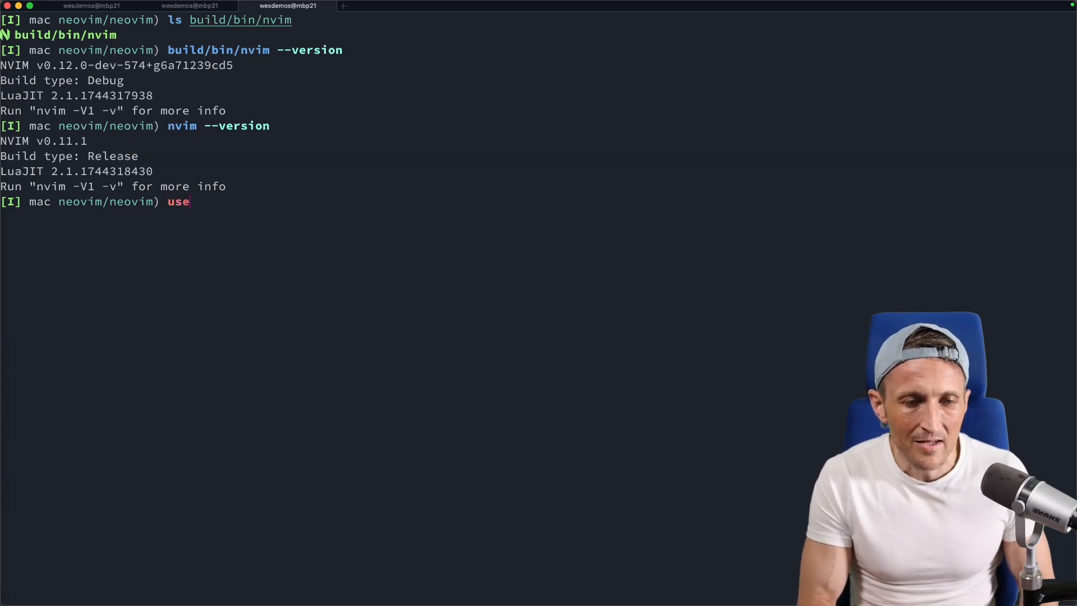
type("_nvim_from_source")
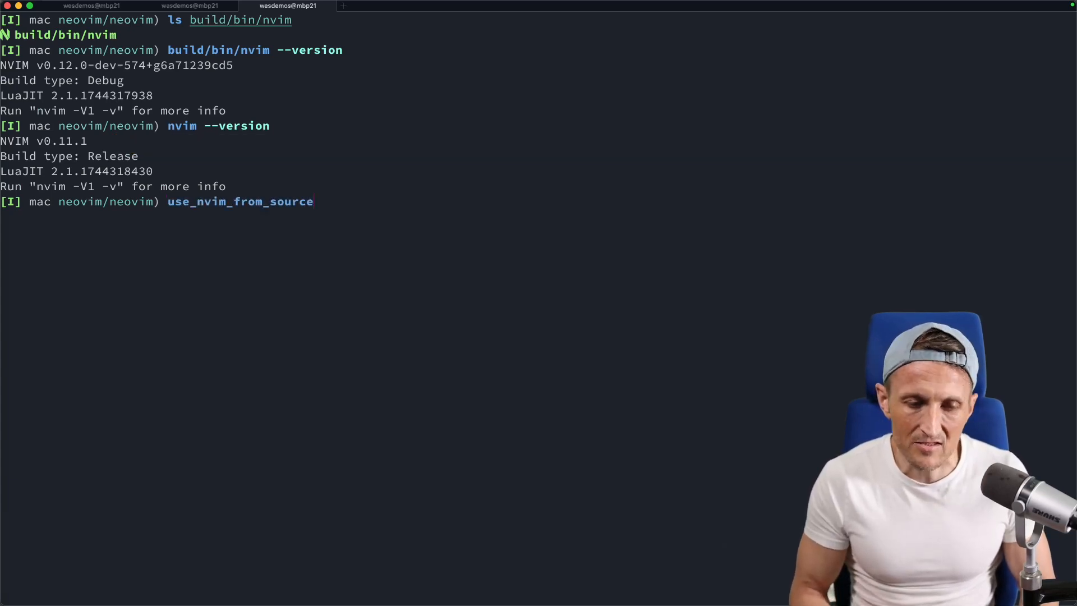
key("Return")
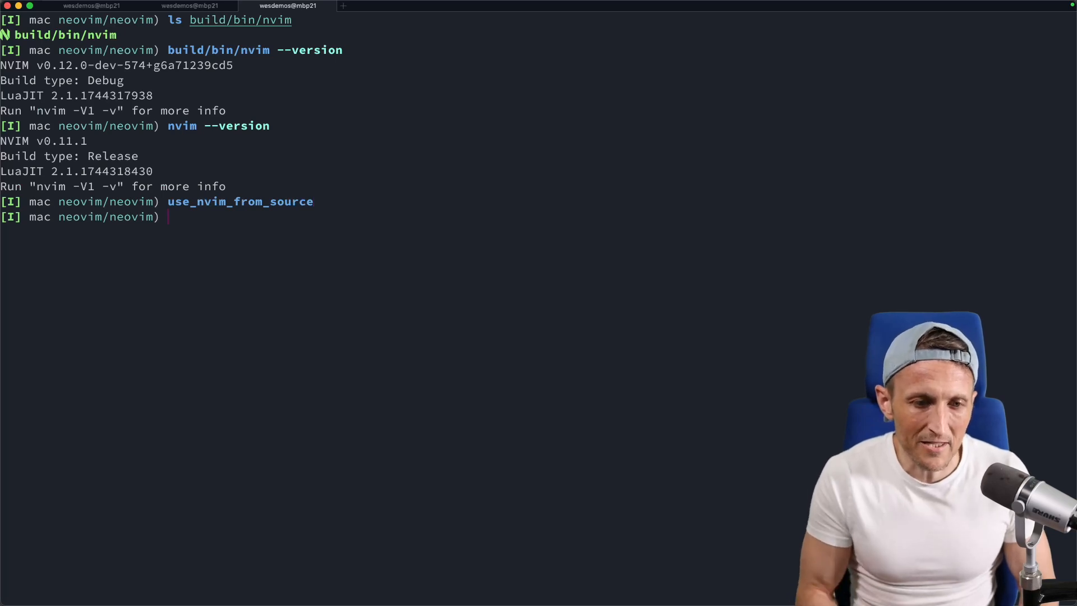
type("nvim --version")
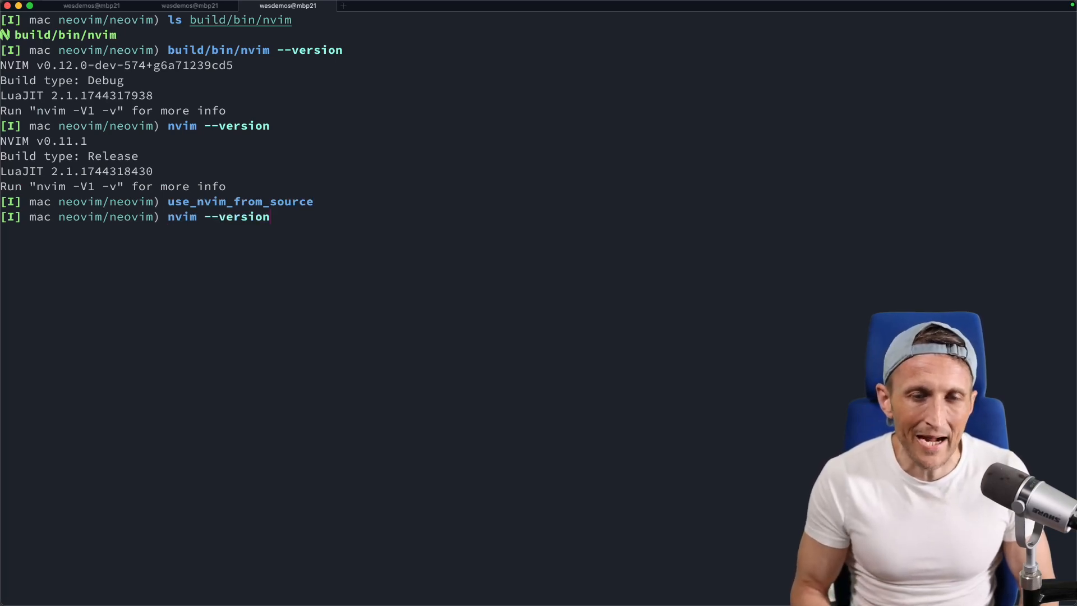
key("Return")
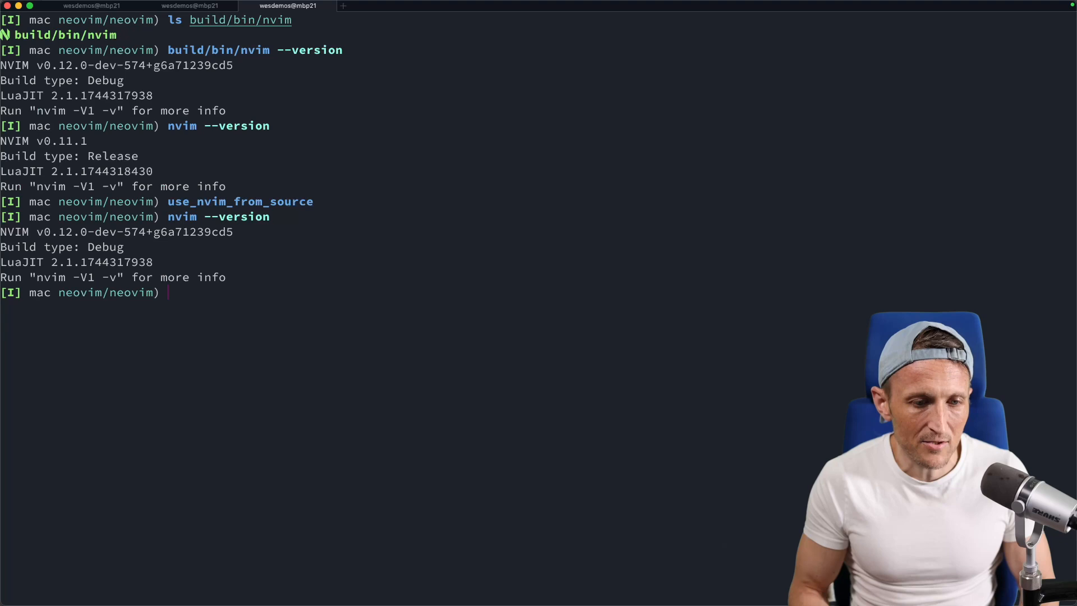
Print the use_nvim_from_source function definition with type
type("type")
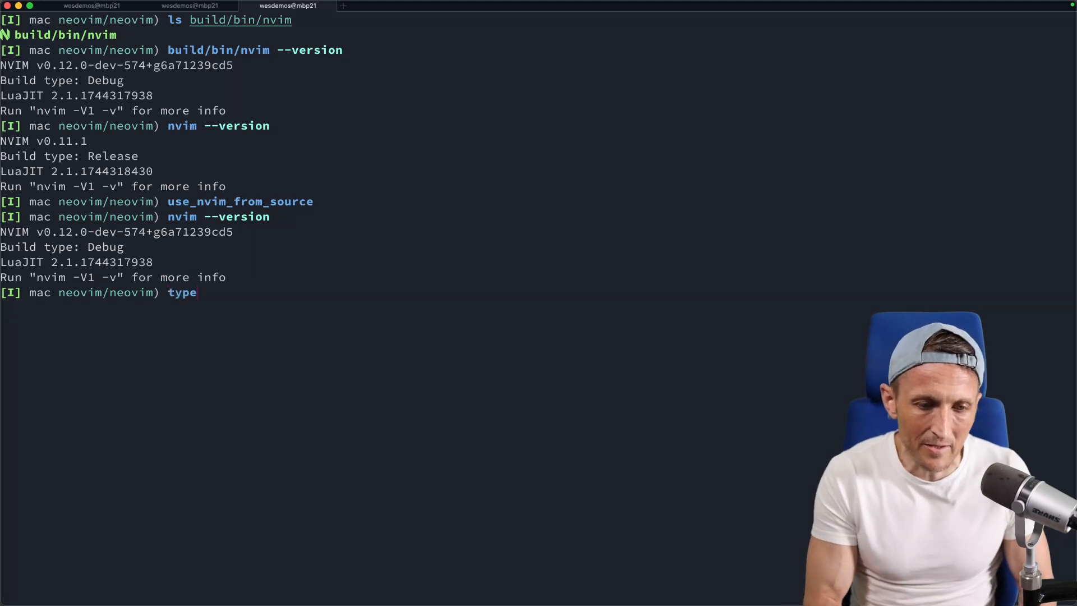
type("use_n")
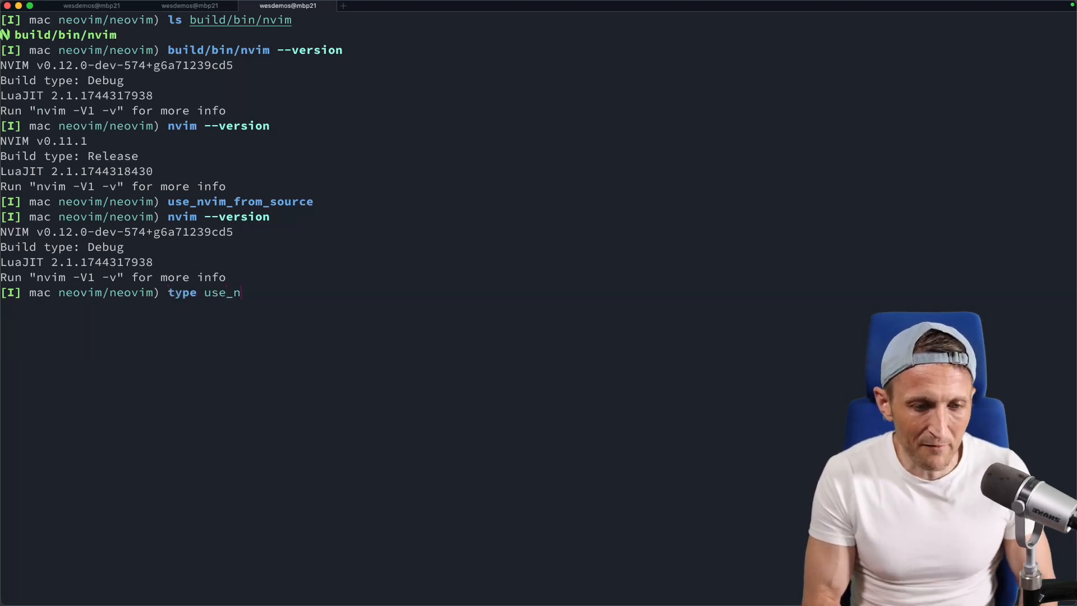
key("Return")
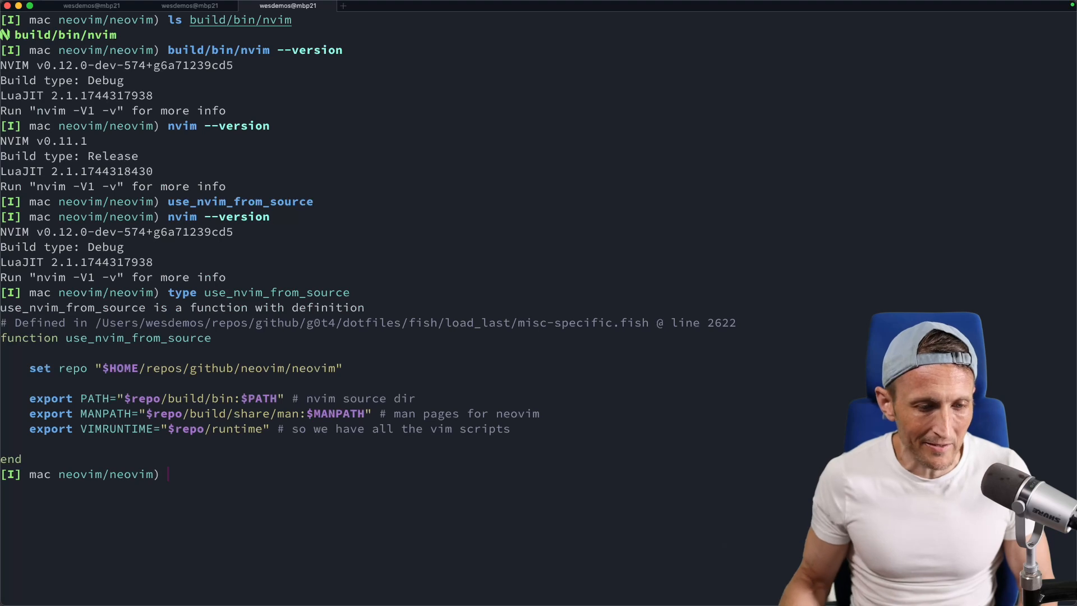
Highlight $repo/build/bin in PATH, check which nvim resolves, and query Homebrew nvim's version
double_click(137, 337)
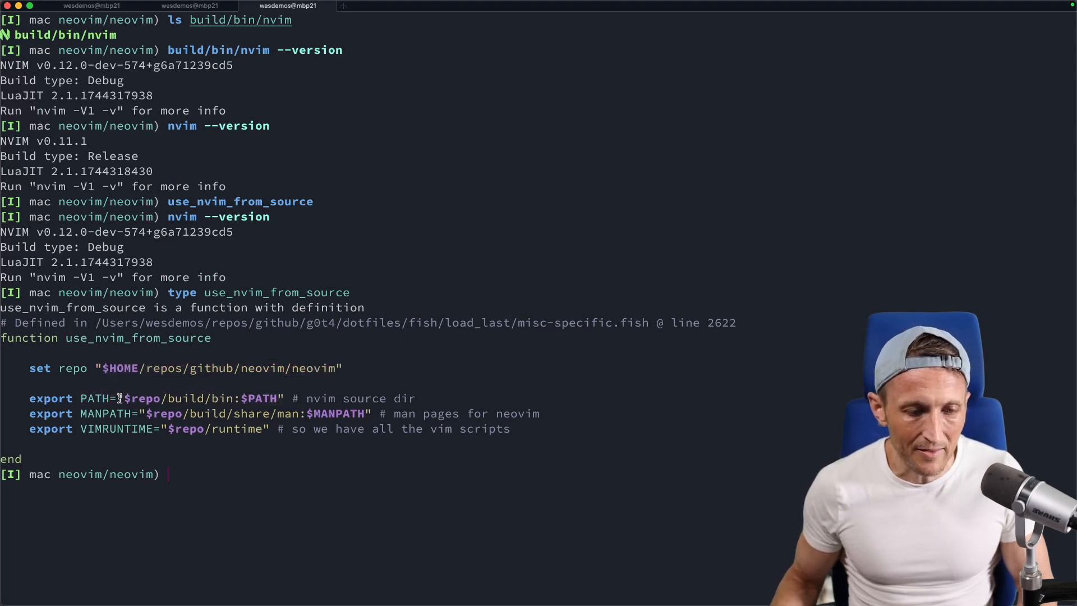
double_click(175, 397)
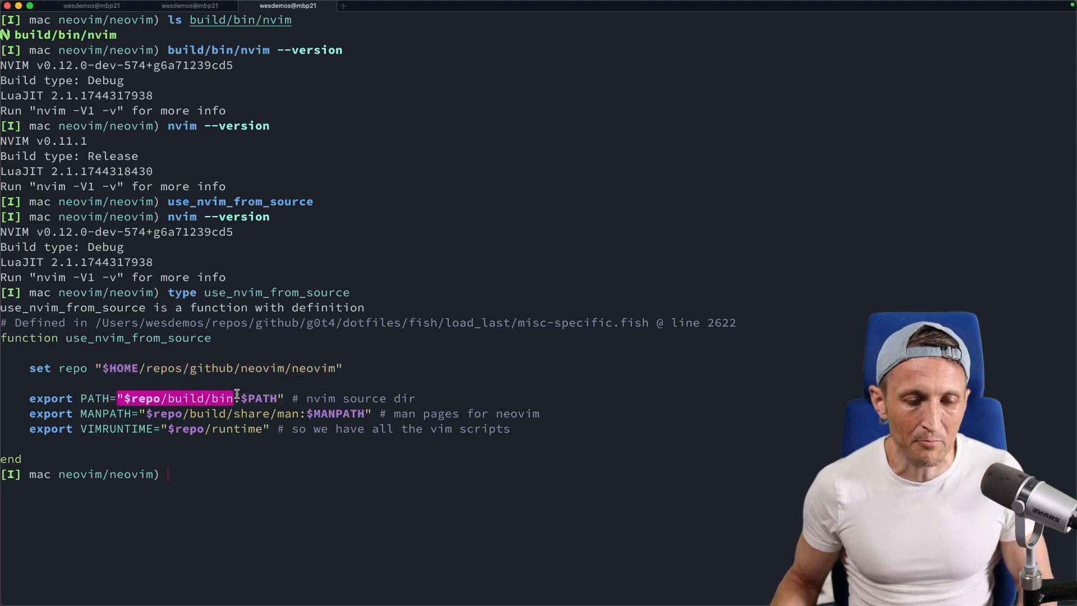
type("which")
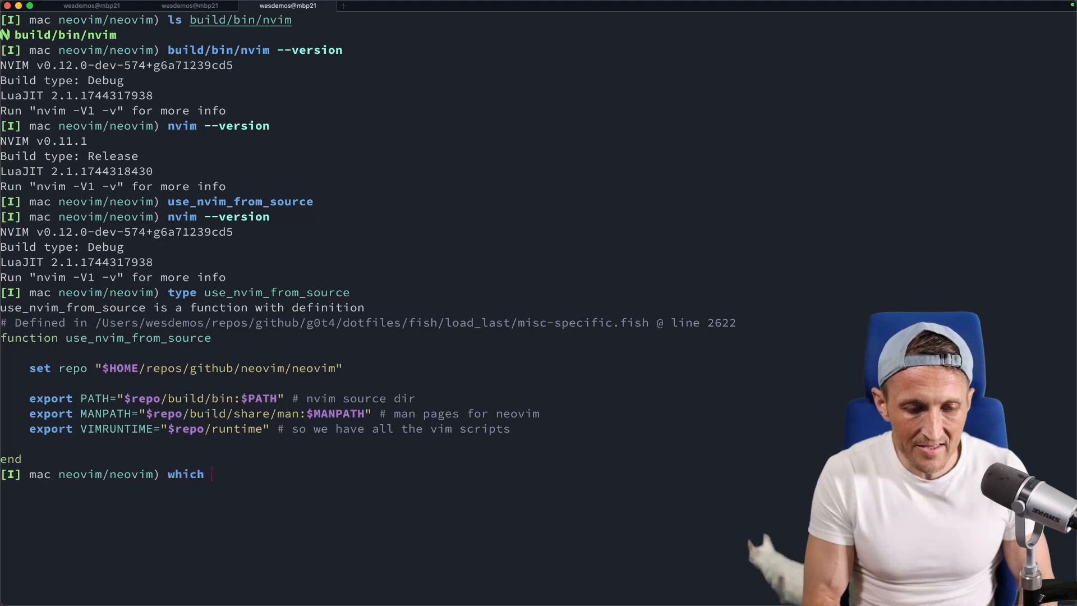
type("nvim")
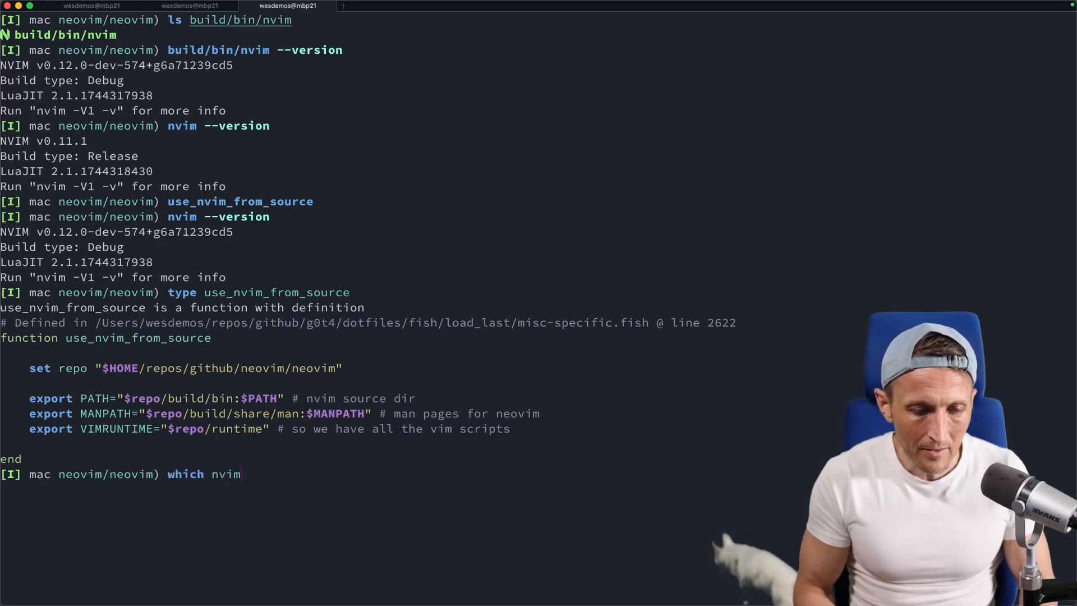
key("Return")
type("which -a nvim")
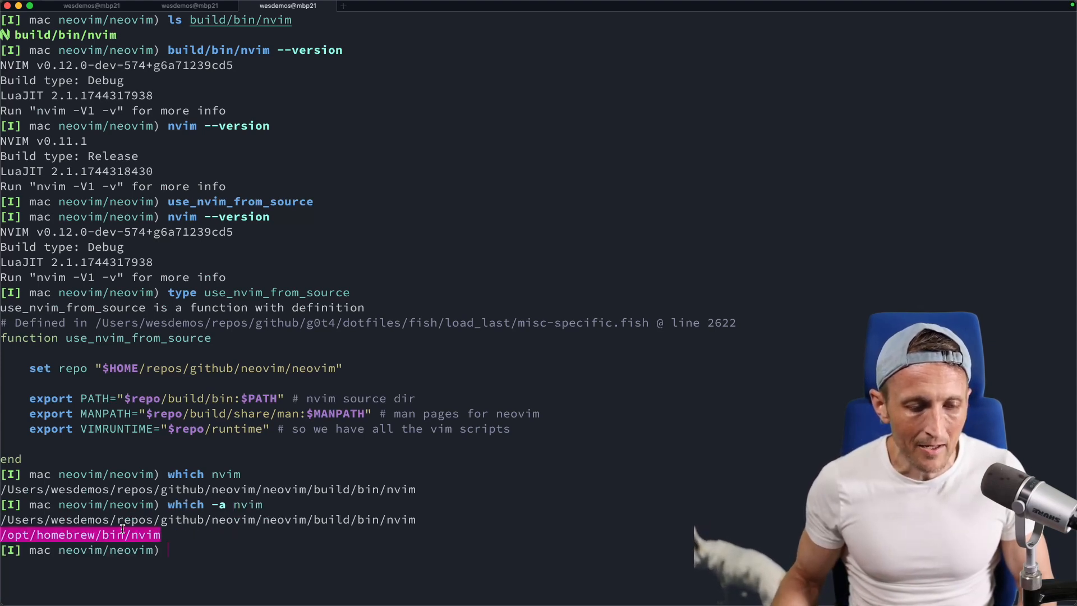
type("/opt/homebrew/bin/nvim --v")
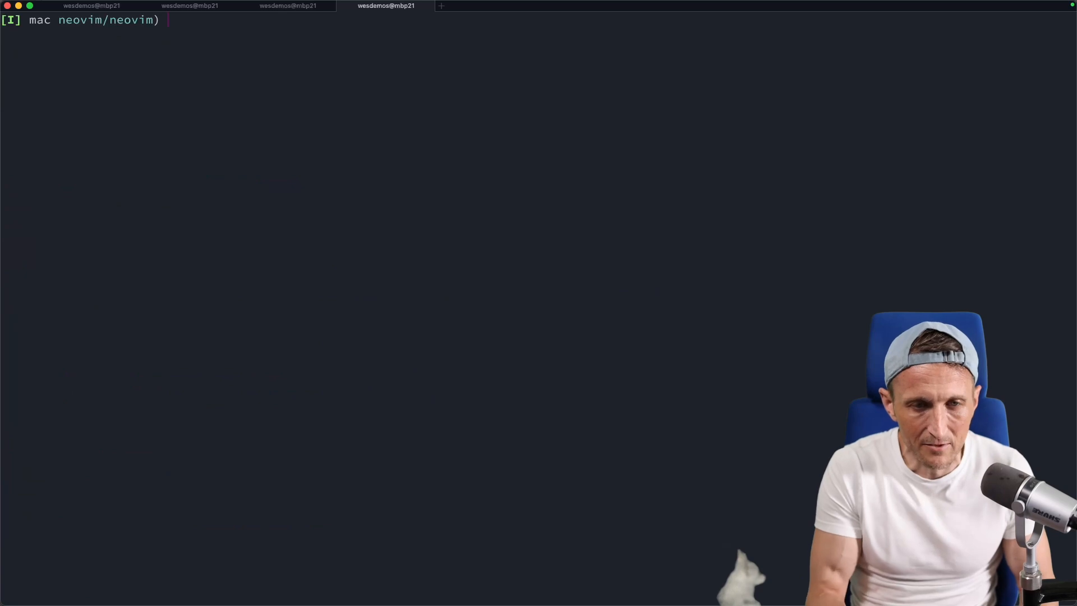
Check which nvim the new tab uses, then type :deve to test Dev command completion
type("which nvim")
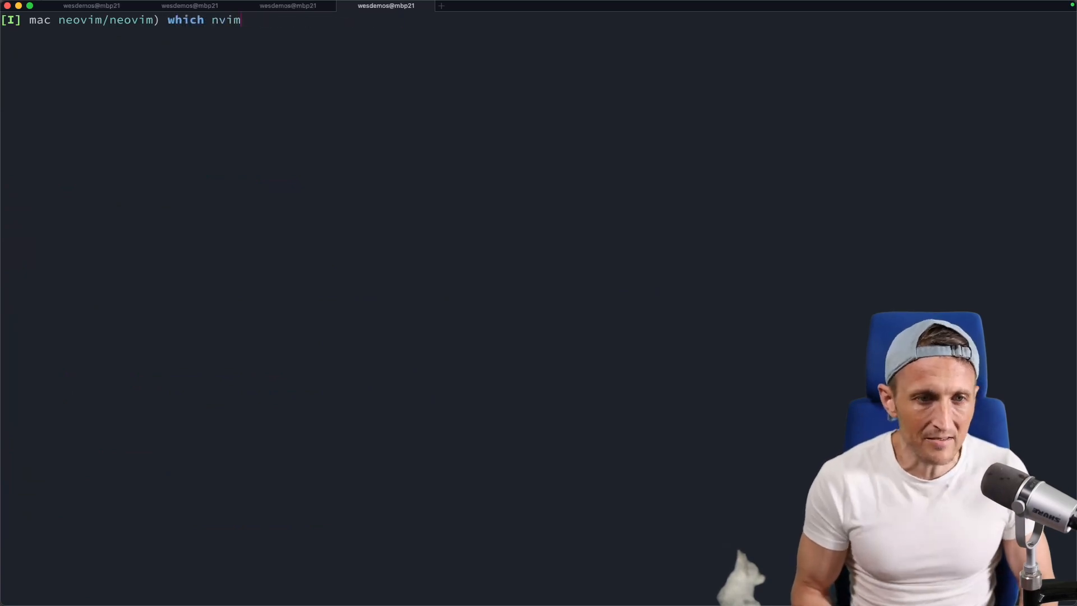
key("Return")
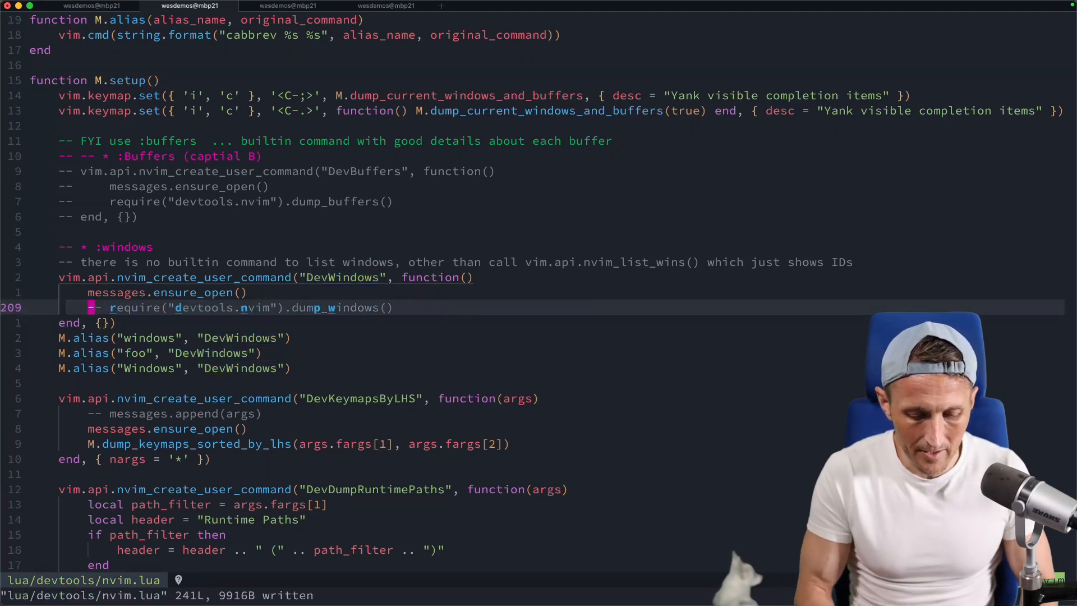
type(":deve")
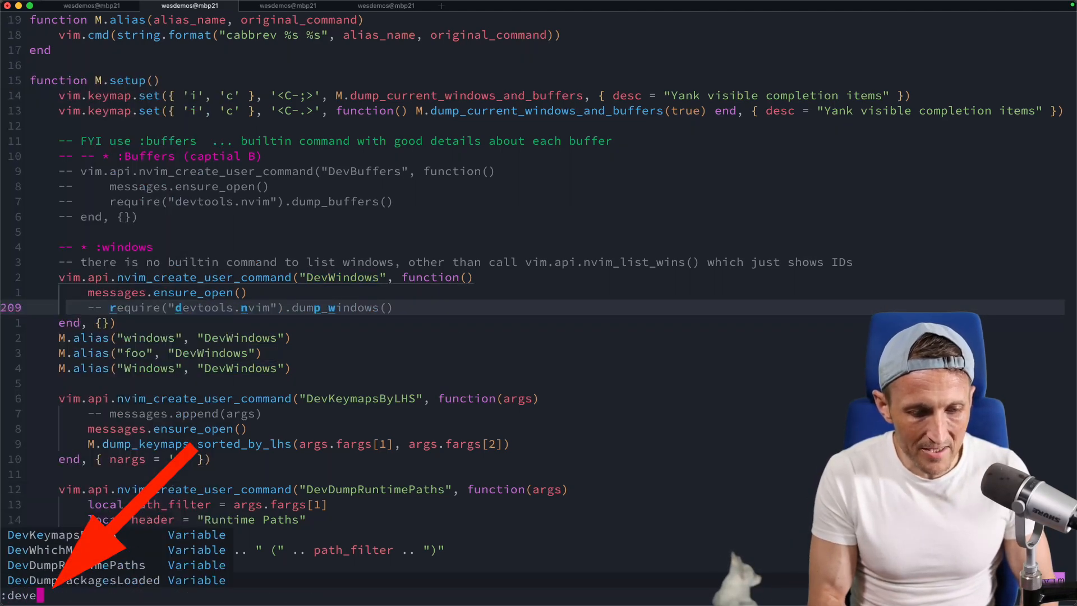